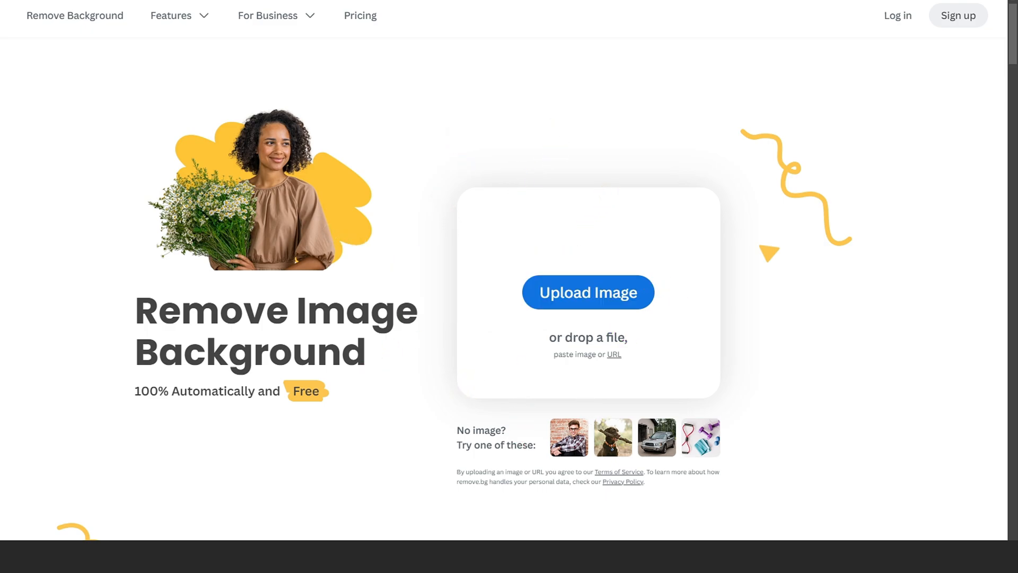
pyautogui.moveTo(655, 437)
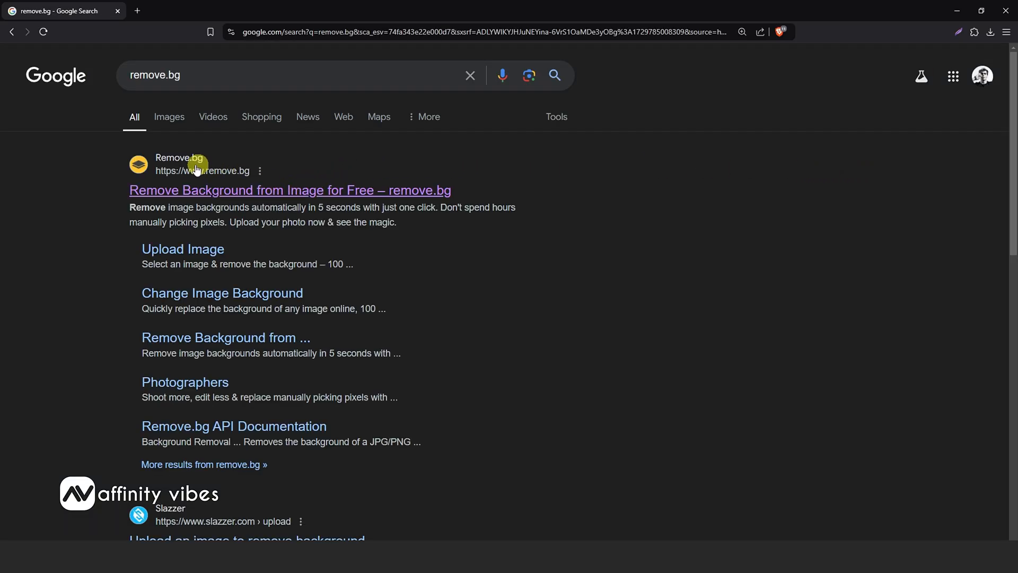
pyautogui.moveTo(282, 193)
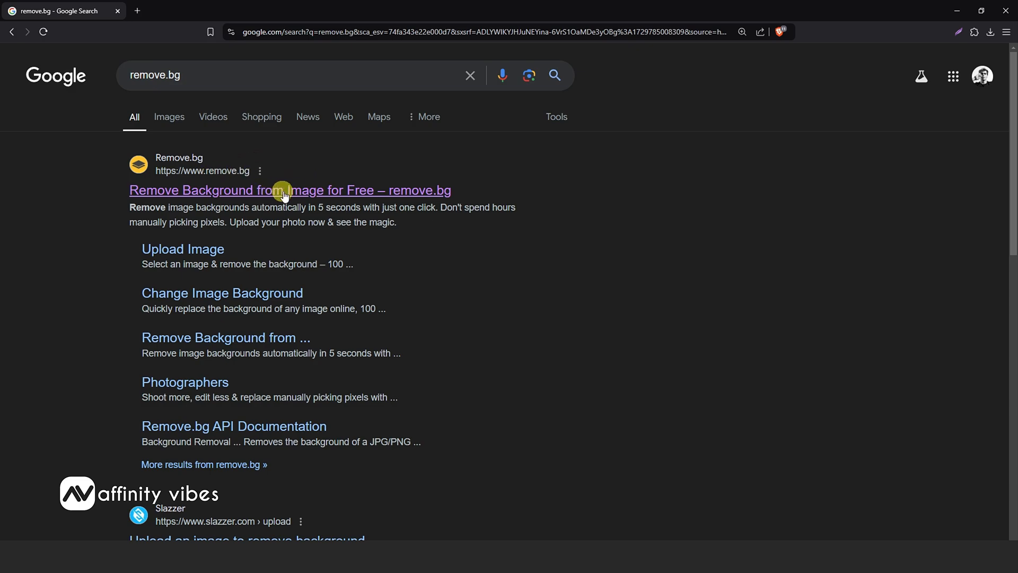
# Go to remove.bg from the results and strip the stadium background from the cheering athlete photo.
pyautogui.click(290, 190)
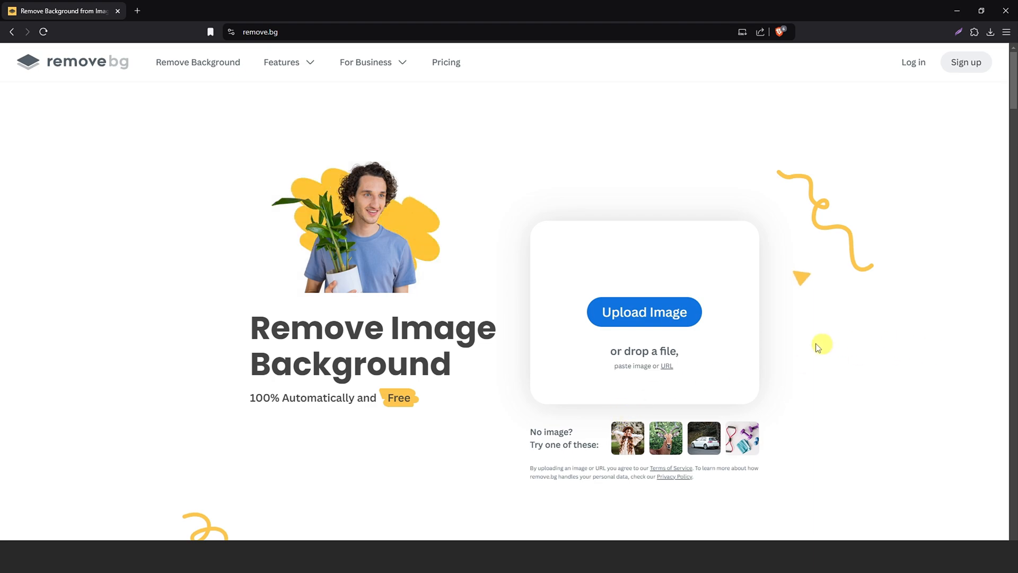
pyautogui.moveTo(692, 362)
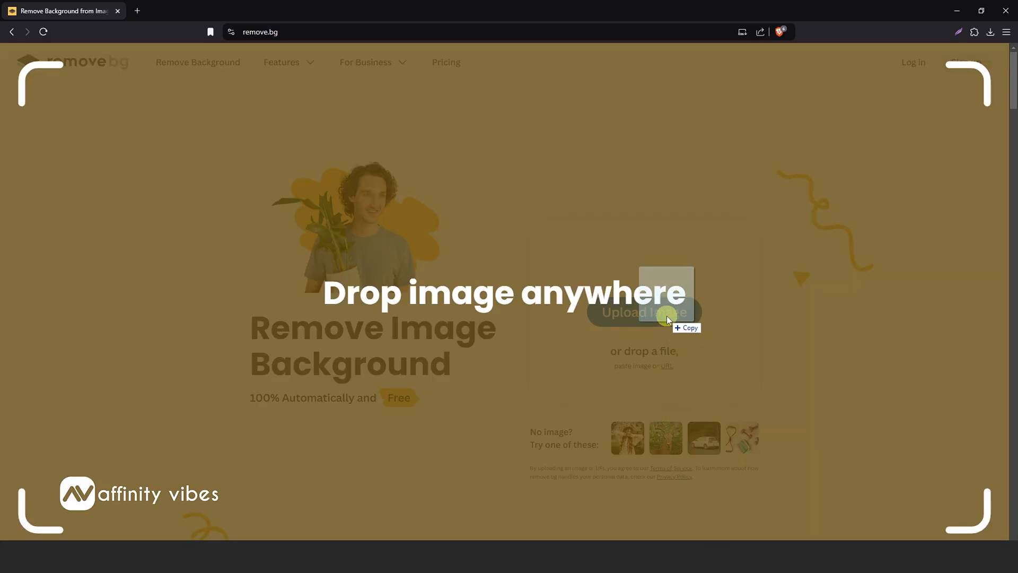
pyautogui.click(664, 312)
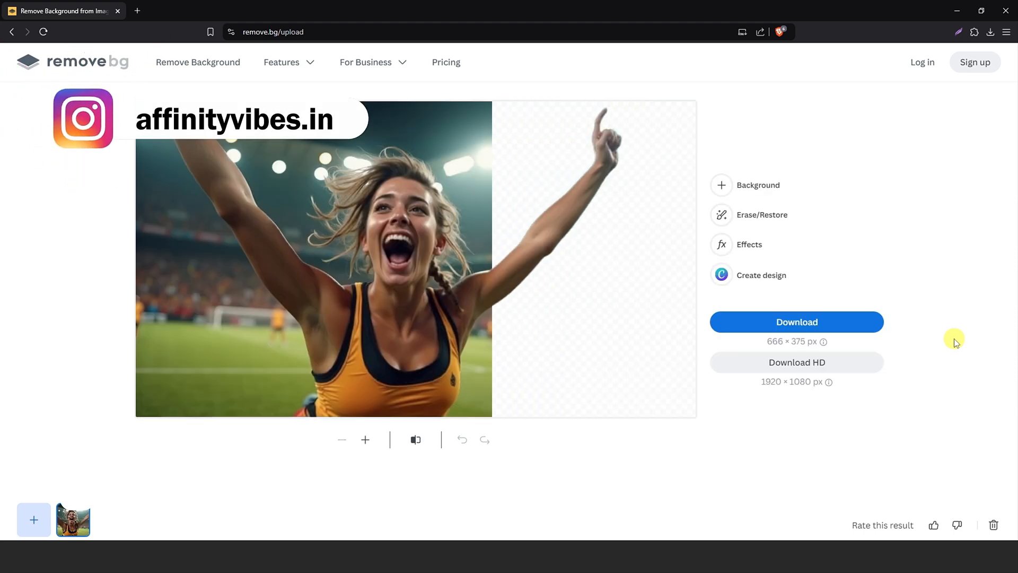
pyautogui.click(414, 439)
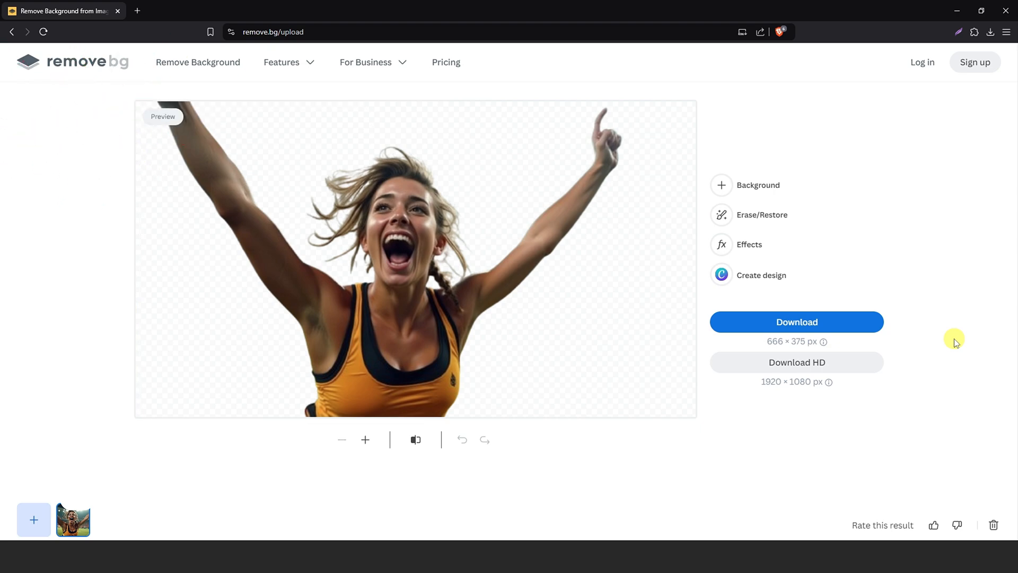
# Remove the backgrounds from the jumping cyclist photo and the woman-in-pink portrait.
pyautogui.click(71, 61)
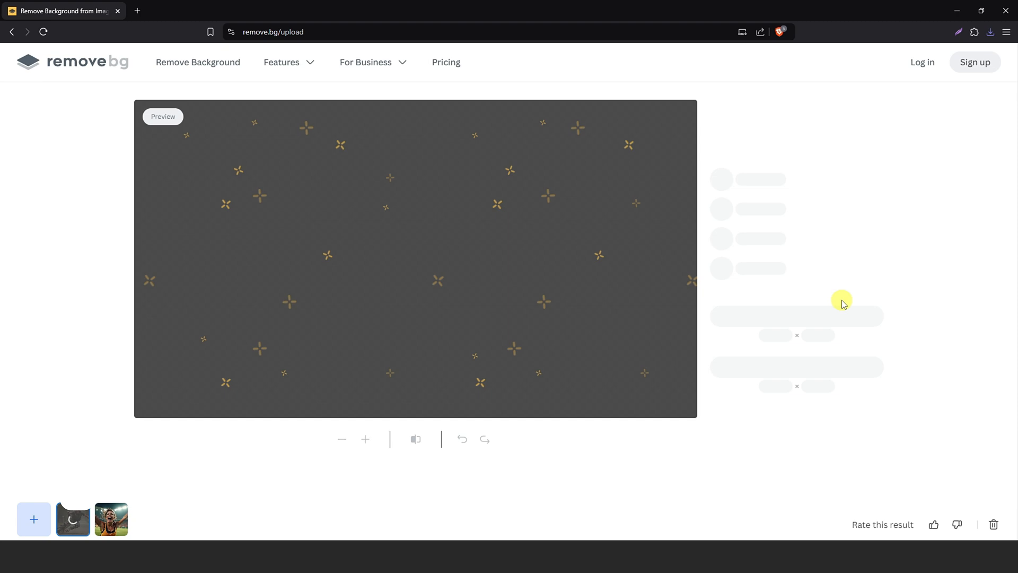
pyautogui.click(73, 519)
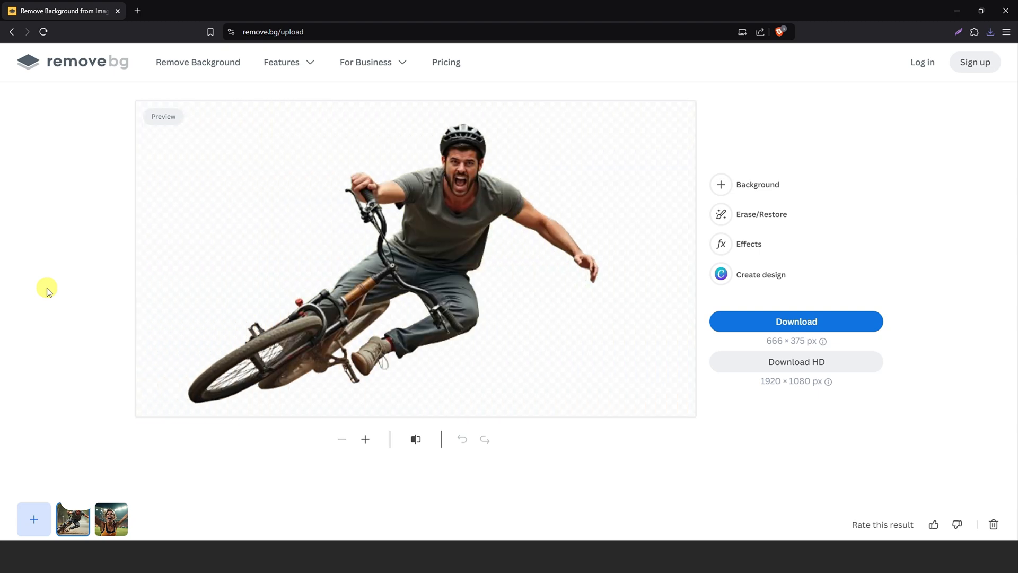
pyautogui.moveTo(102, 70)
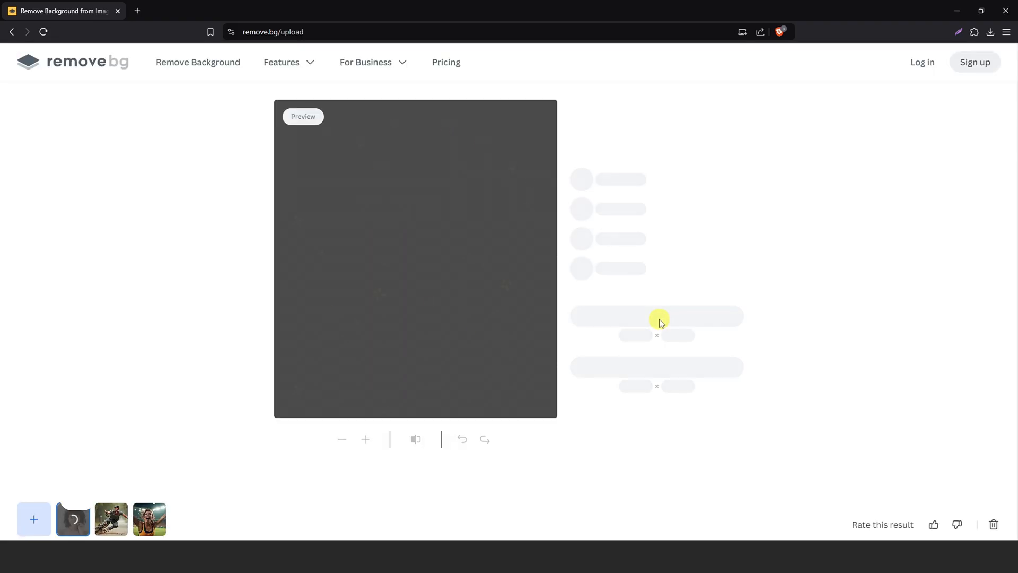
pyautogui.moveTo(840, 318)
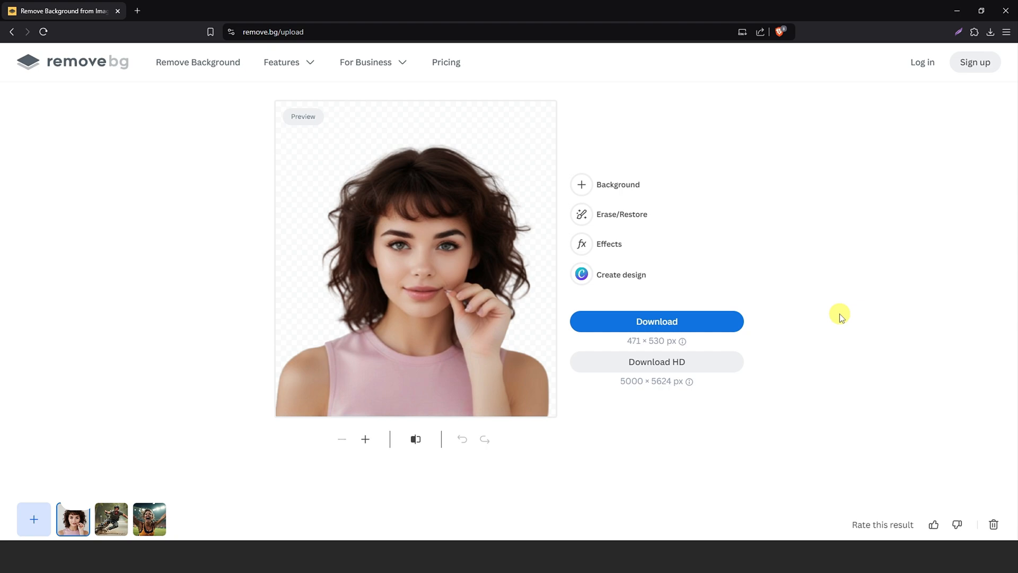
pyautogui.moveTo(700, 321)
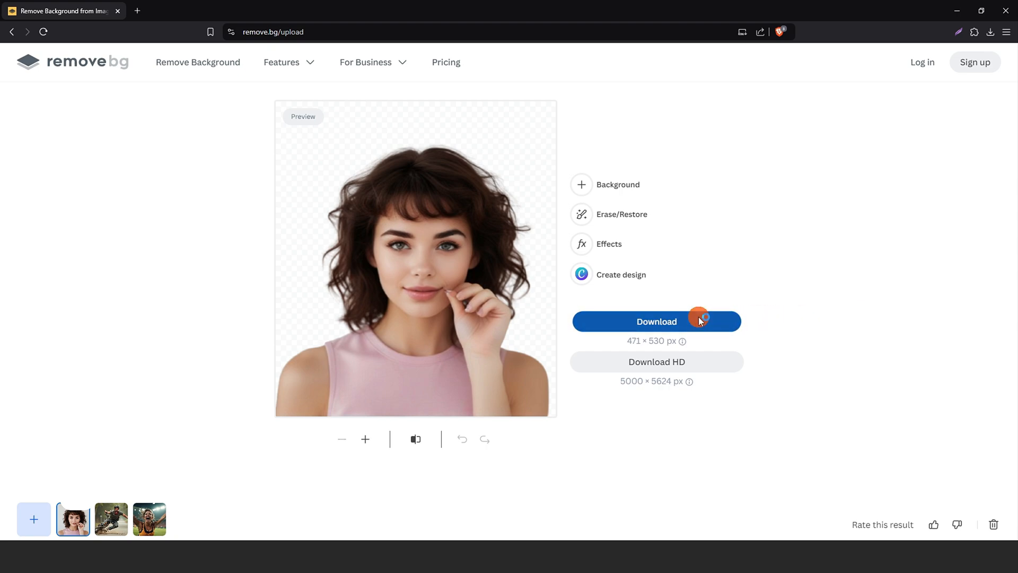
# Request the HD download of the portrait cutout, re-upload it, and land on the sign-up prompt.
pyautogui.click(655, 362)
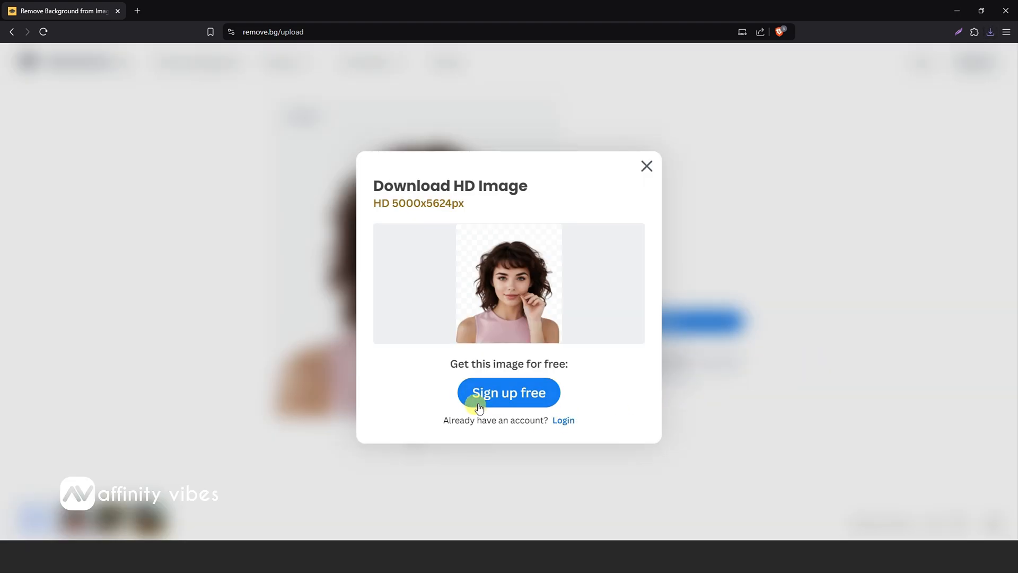
pyautogui.moveTo(564, 420)
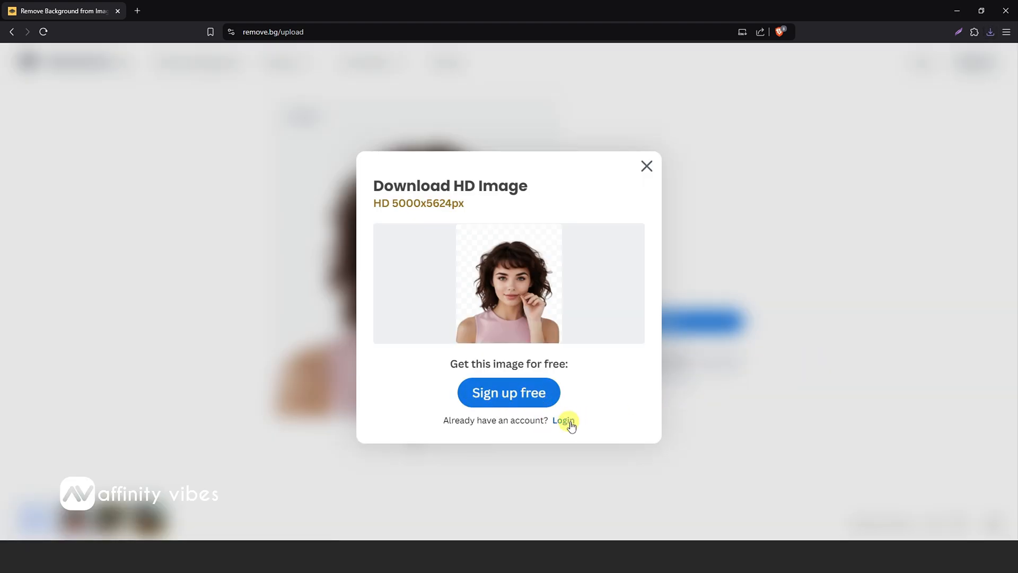
pyautogui.moveTo(664, 152)
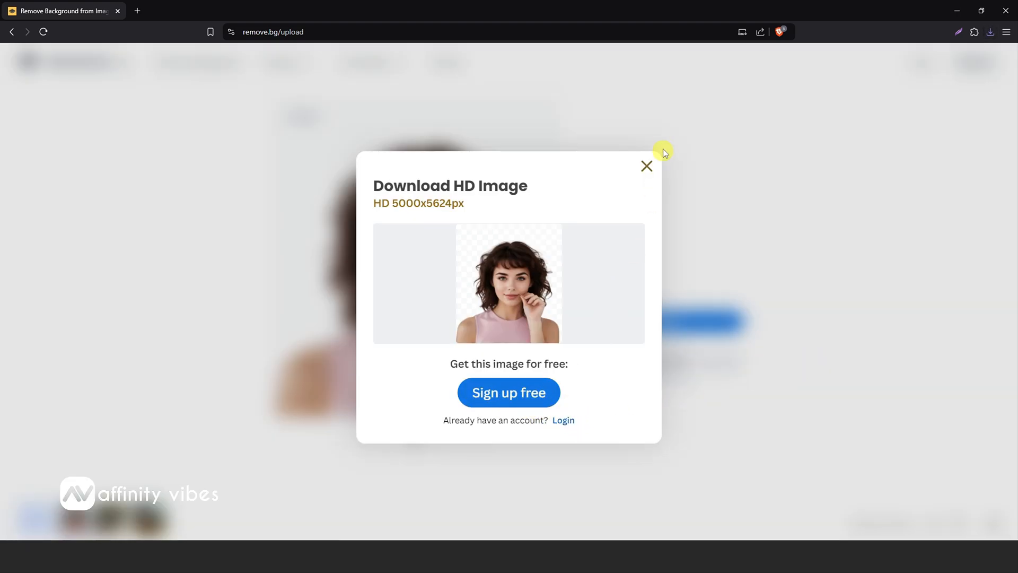
pyautogui.click(646, 165)
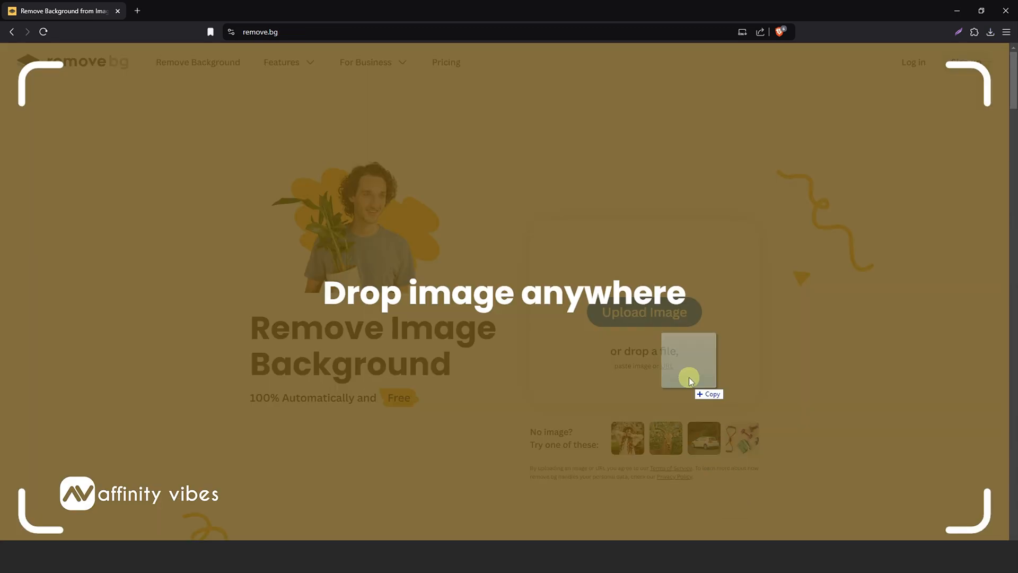
pyautogui.click(689, 378)
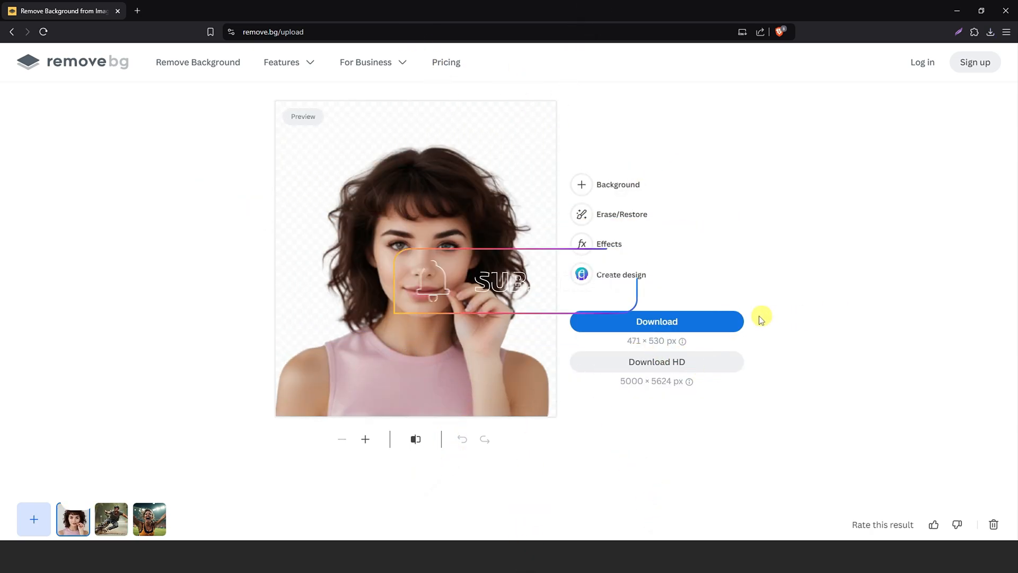
pyautogui.click(655, 361)
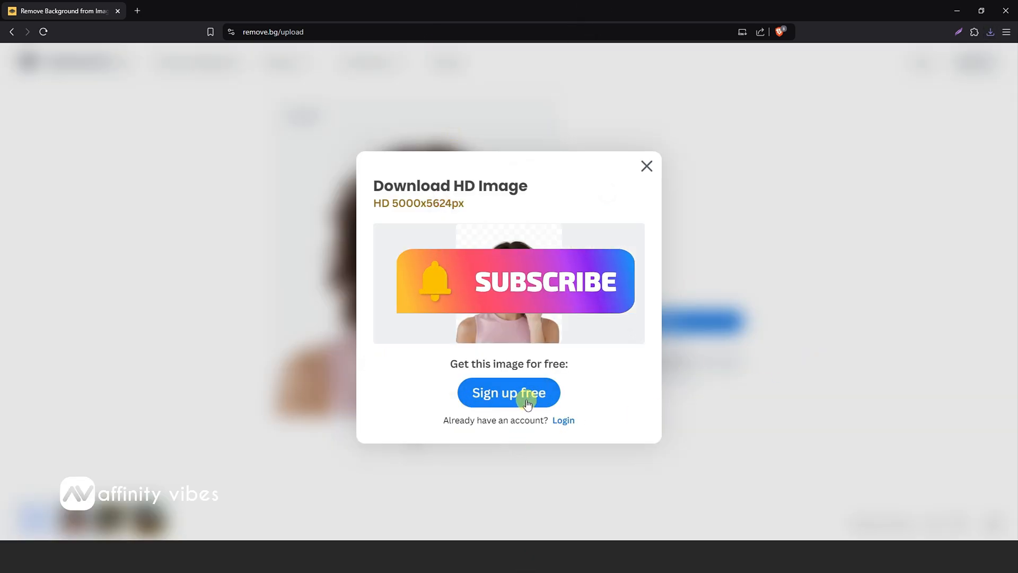